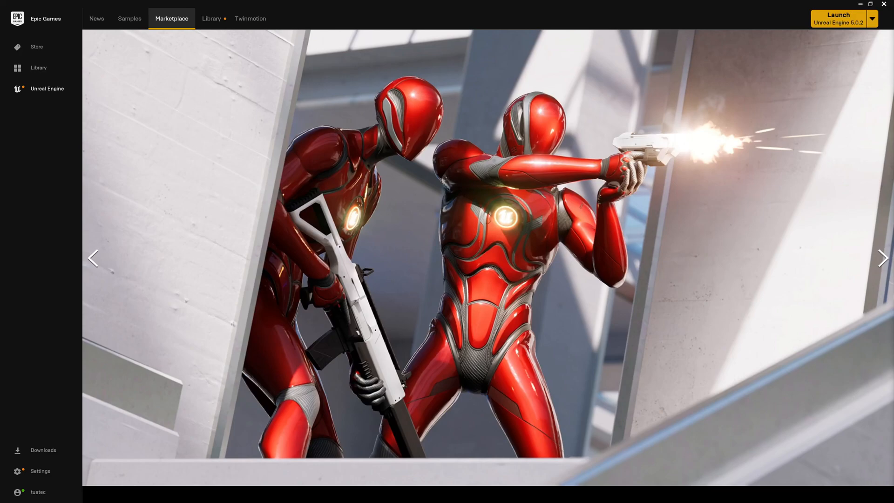
mouse_move(646, 201)
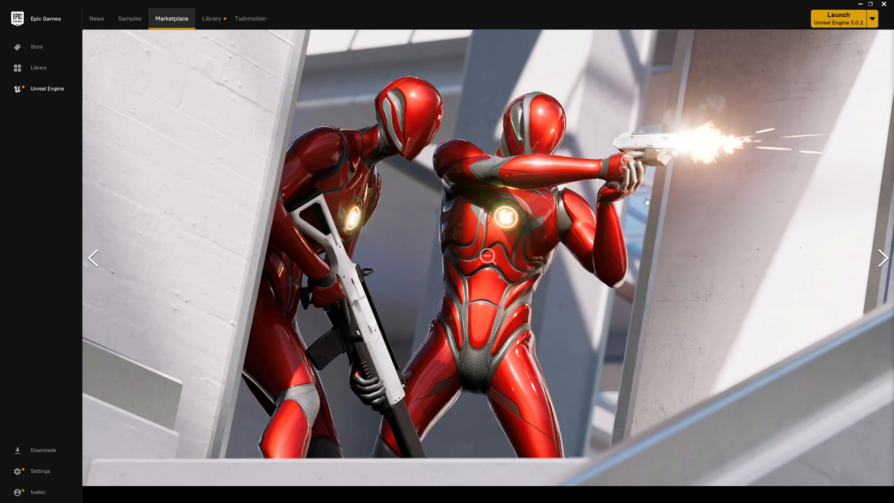
mouse_move(645, 157)
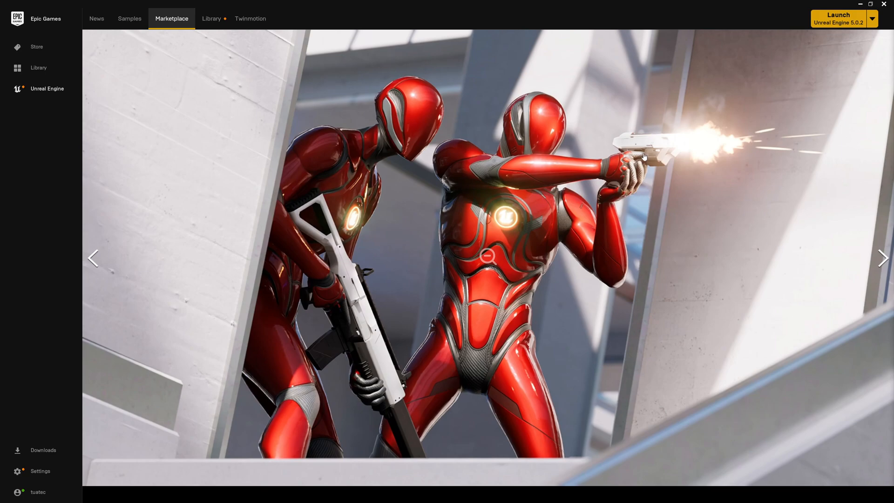
Step: Launch Unreal Engine 5.0.2 from the Epic Games Launcher to open the project
left_click(485, 251)
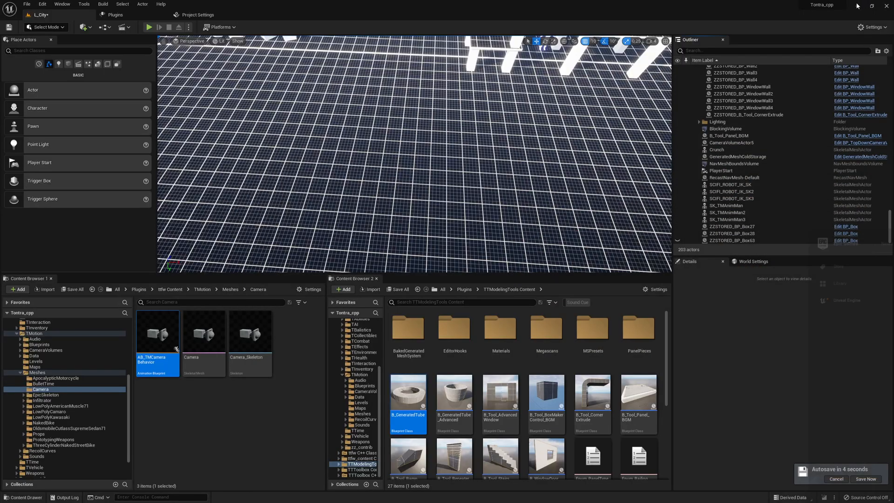
mouse_move(501, 461)
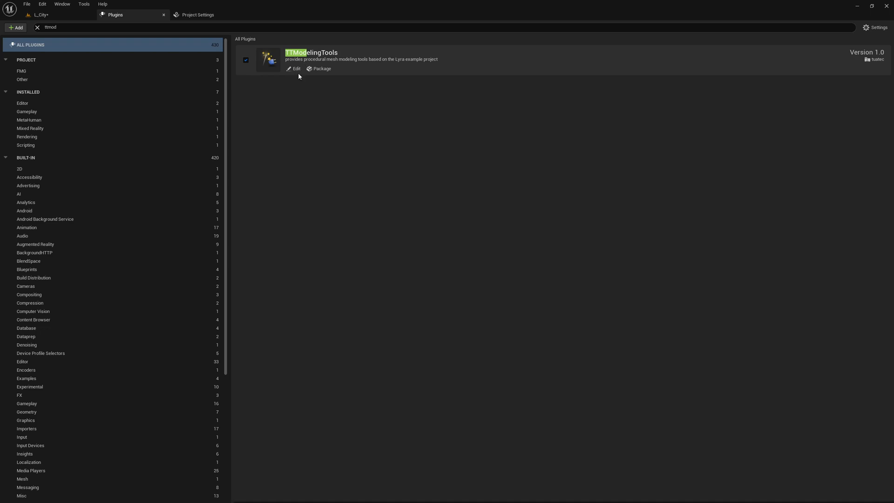
mouse_move(368, 68)
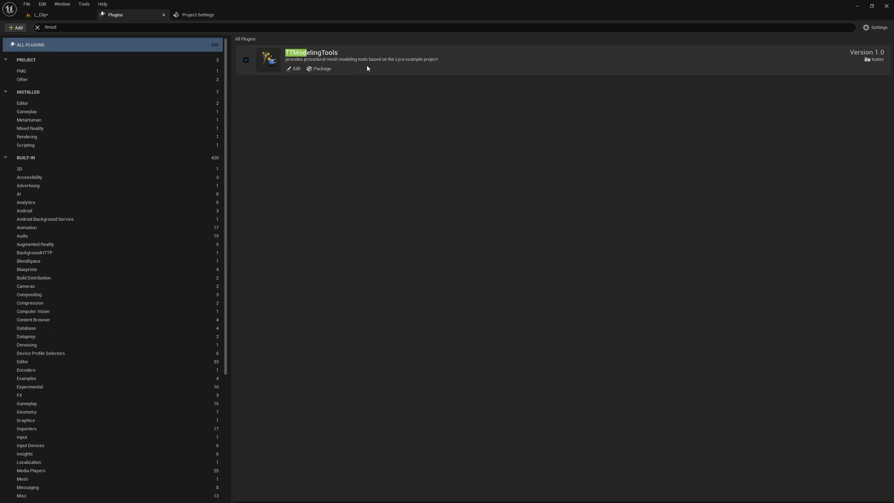
mouse_move(295, 60)
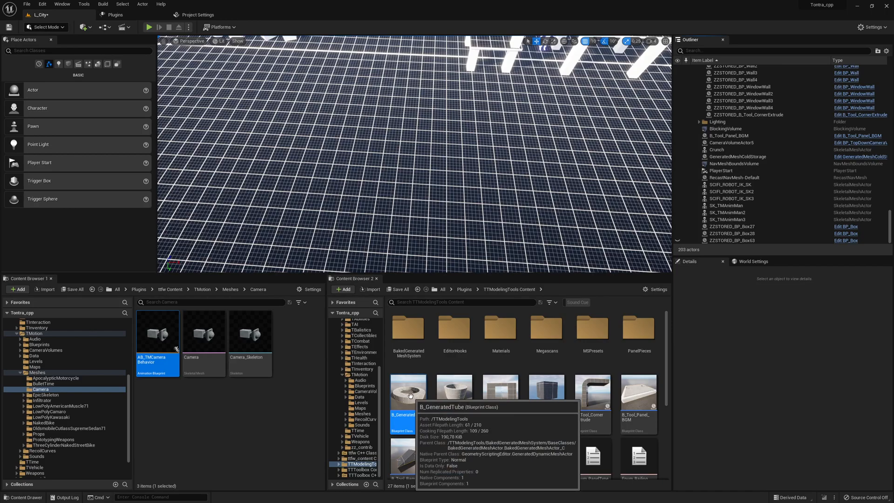
Step: Place B_GeneratedTube in the level and widen its ring with the Thickness Handle
left_click_drag(407, 391, 382, 154)
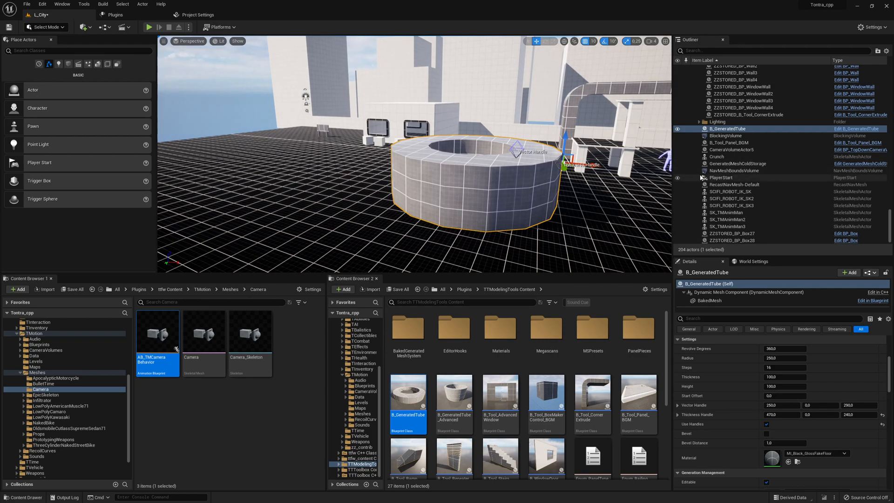
mouse_move(737, 163)
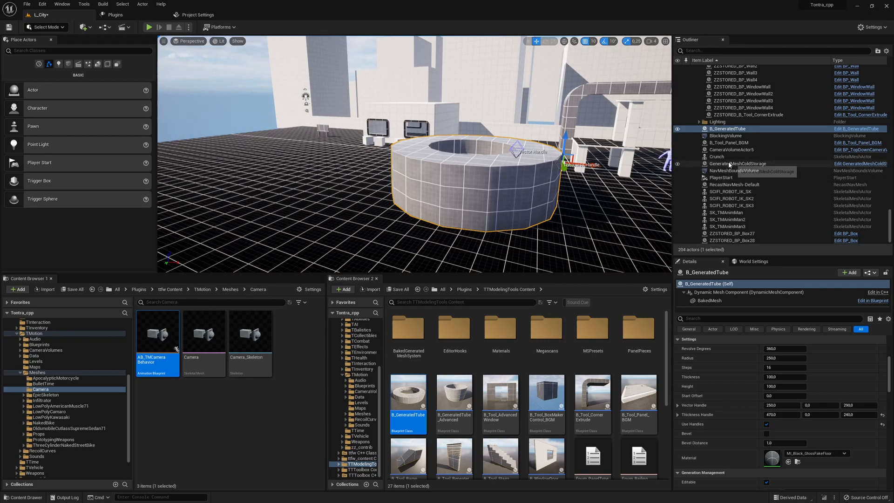
left_click(738, 163)
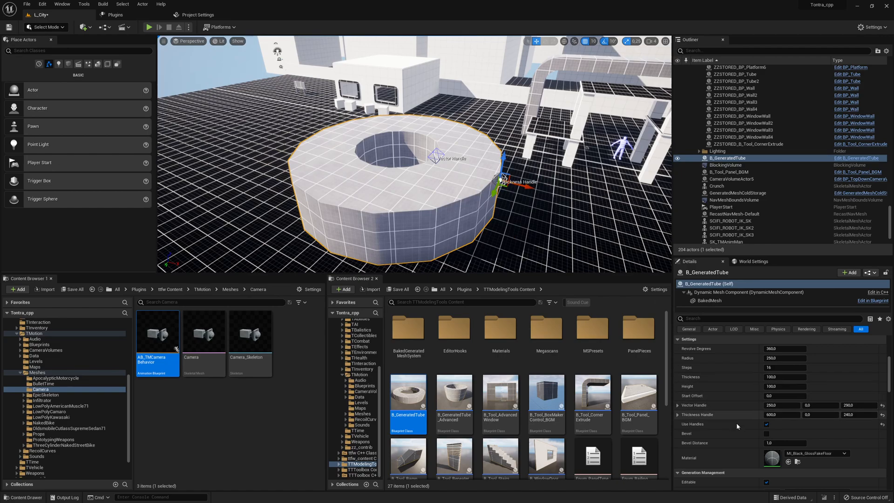
Step: Scroll the tube's Details panel down to the Generation Management bake settings
scroll("down", 3)
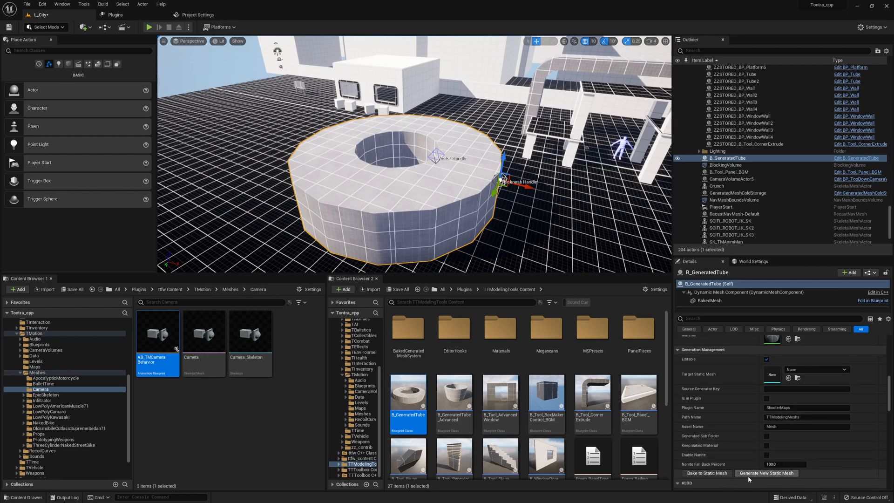
mouse_move(766, 473)
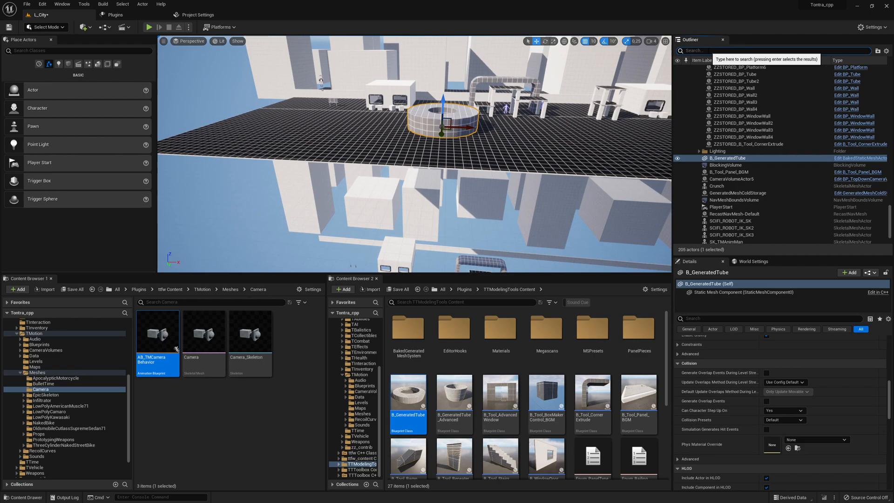
Step: Filter the Outliner by 'tube' and inspect BP_Tube, ZZSTORED_BP_Tube and ZZSTORED_B_GeneratedTube
type("tubve")
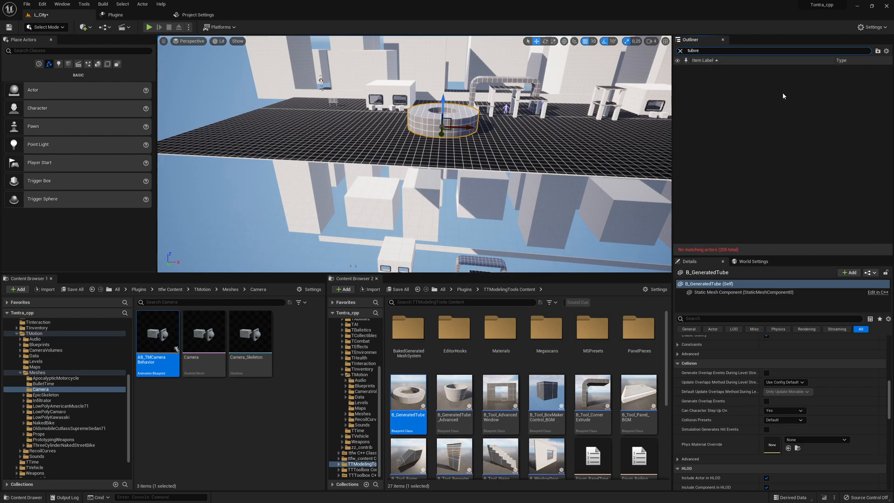
type("tube")
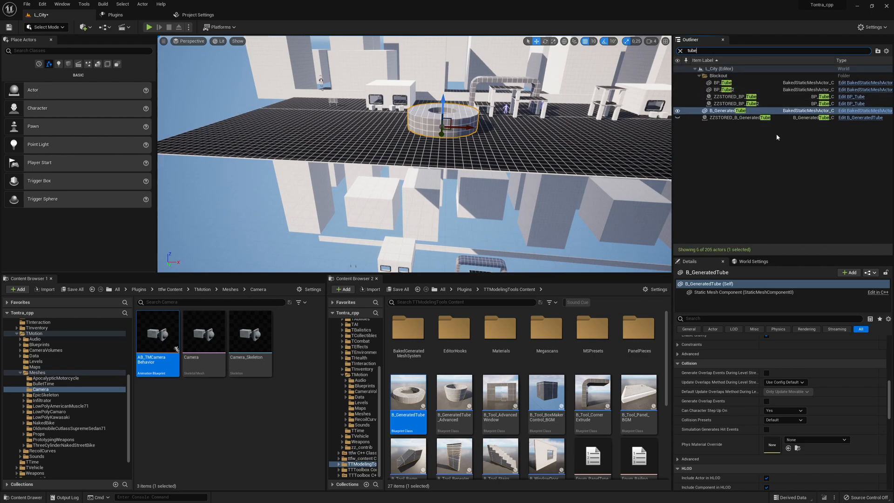
left_click(731, 103)
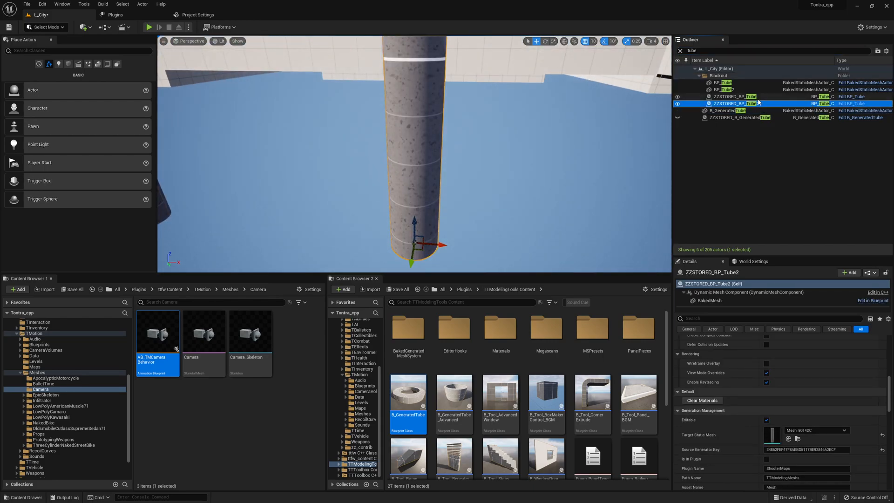
left_click(724, 89)
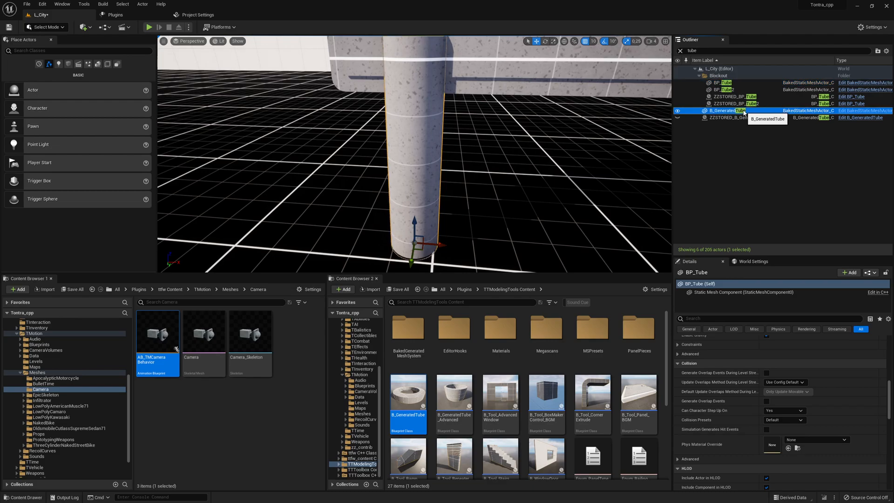
left_click(737, 117)
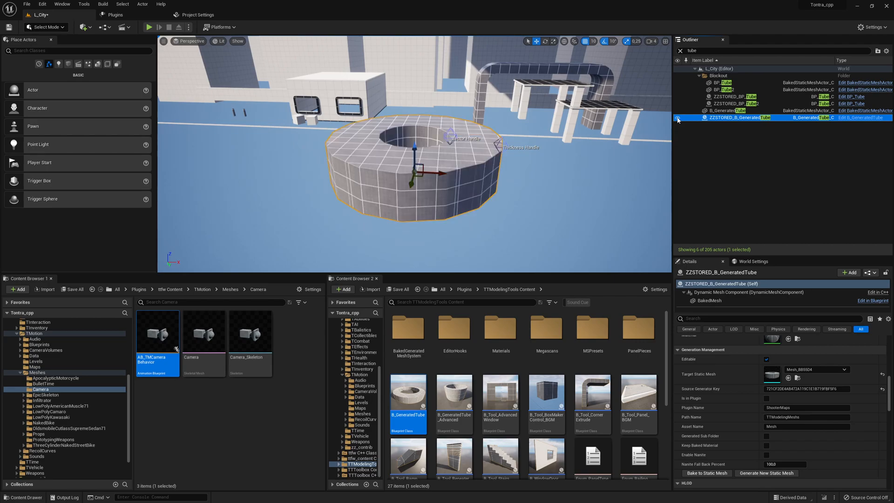
right_click(452, 177)
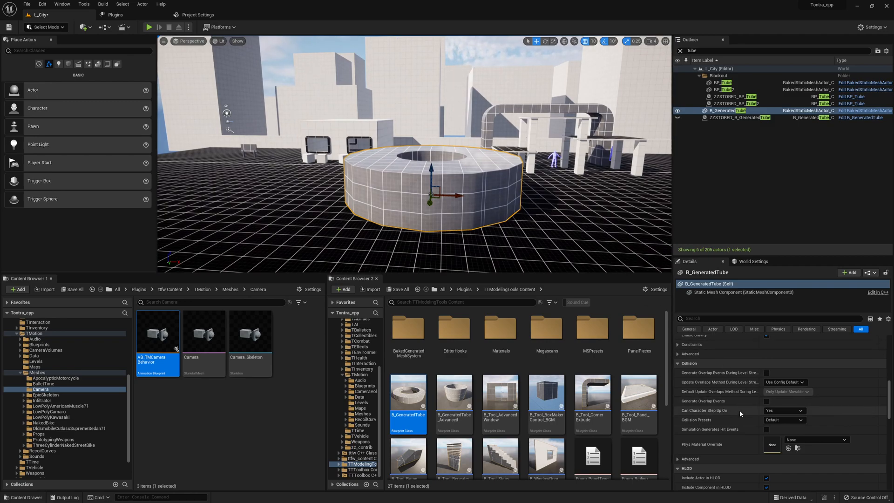
mouse_move(690, 340)
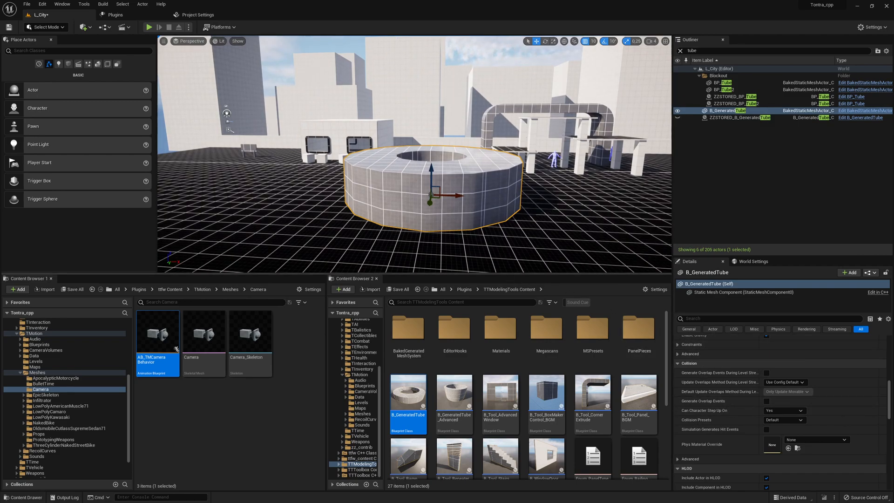
Step: Swap the baked tube to its generated mesh via Scripted Actor Actions > Default
right_click(478, 188)
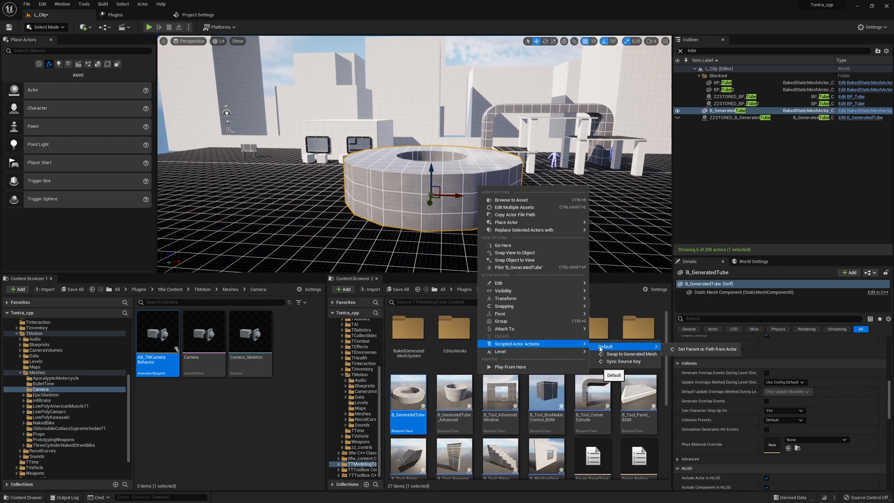
left_click(632, 355)
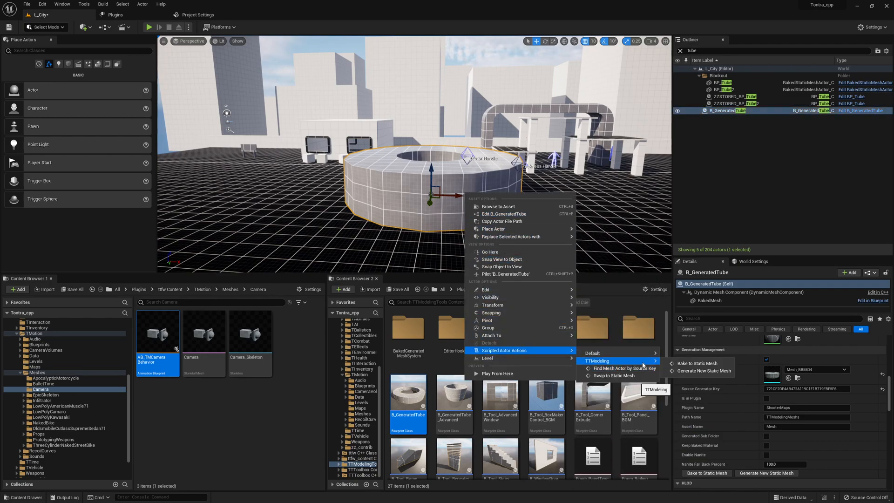
mouse_move(697, 363)
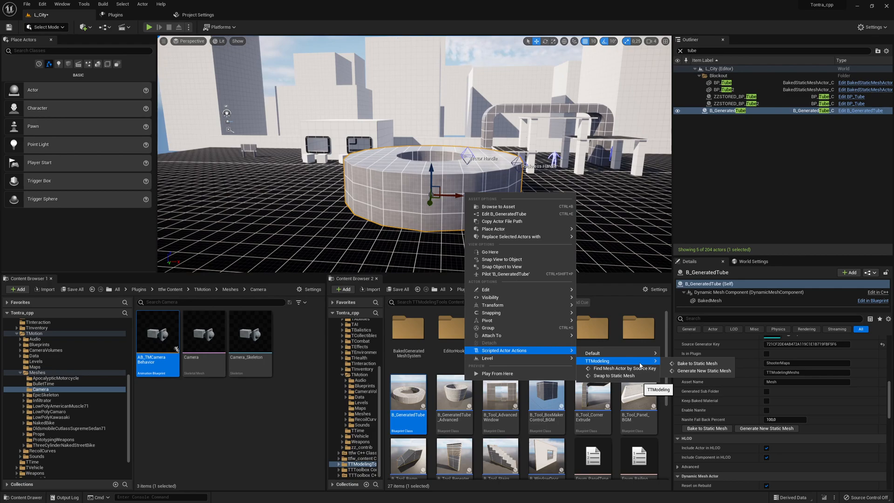
mouse_move(569, 371)
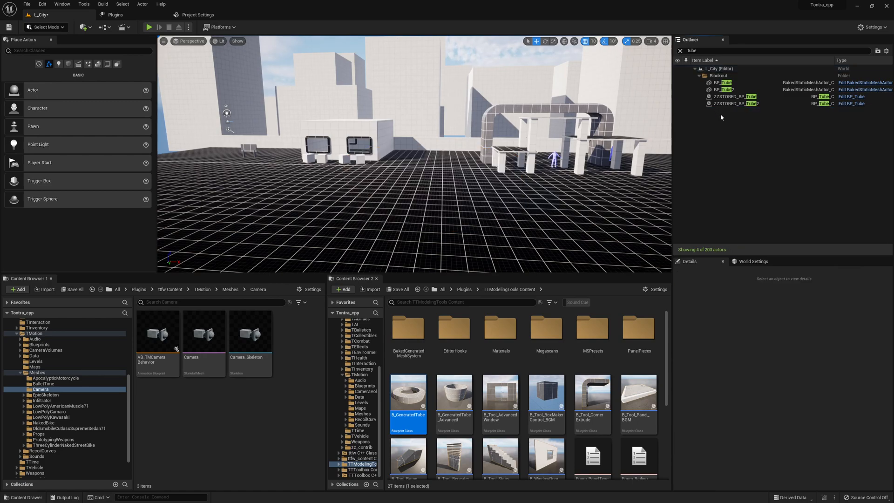
Step: Inspect BP_Tube2 and its stored BP_Tube copy, then add a BP_Box
left_click(722, 89)
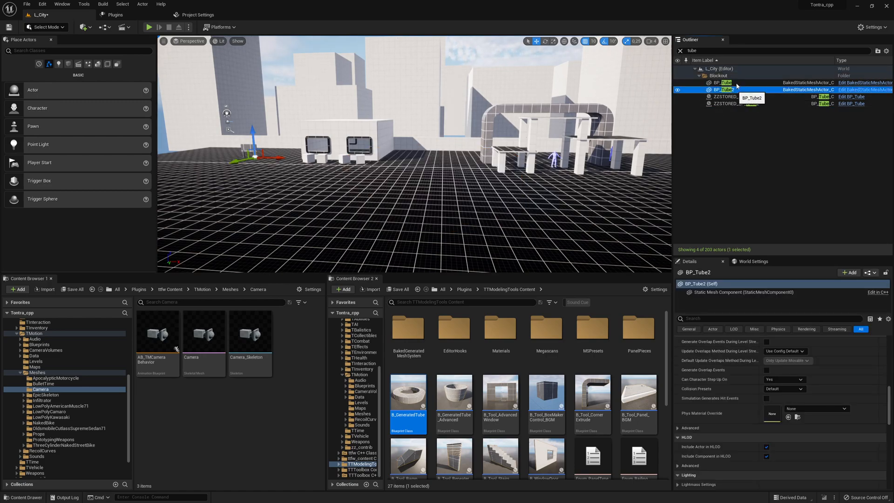
left_click(730, 104)
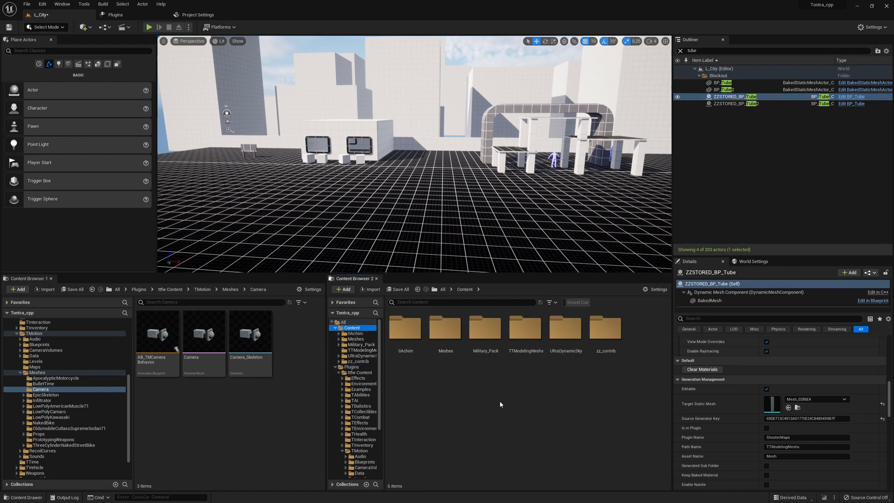
left_click(353, 332)
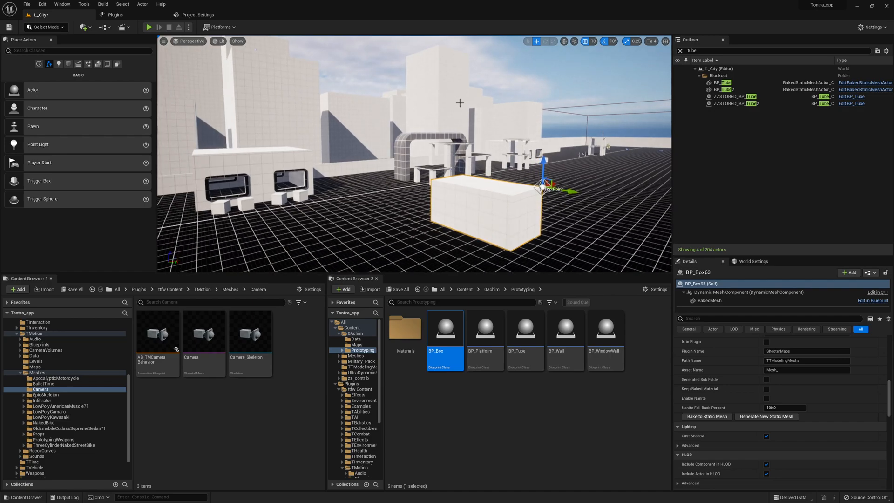
Step: Swap BP_Box63 to its generated mesh, then back to a static mesh
right_click(500, 168)
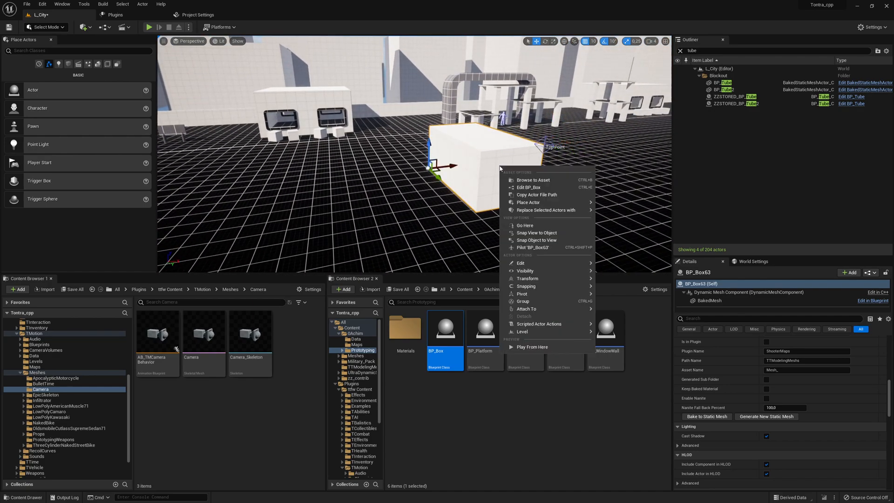
mouse_move(538, 324)
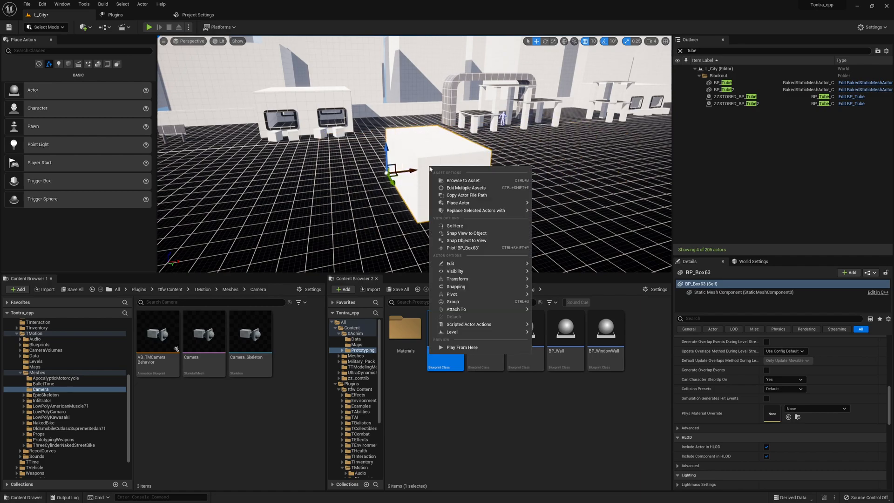
mouse_move(468, 324)
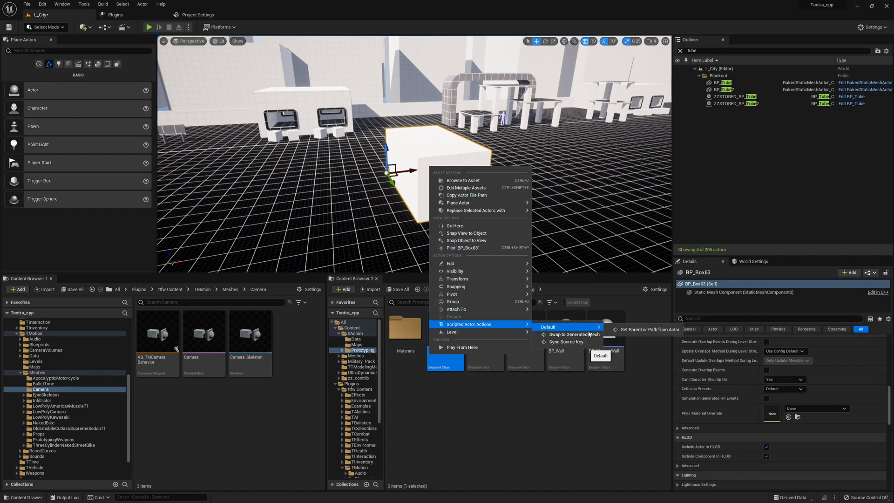
left_click(573, 334)
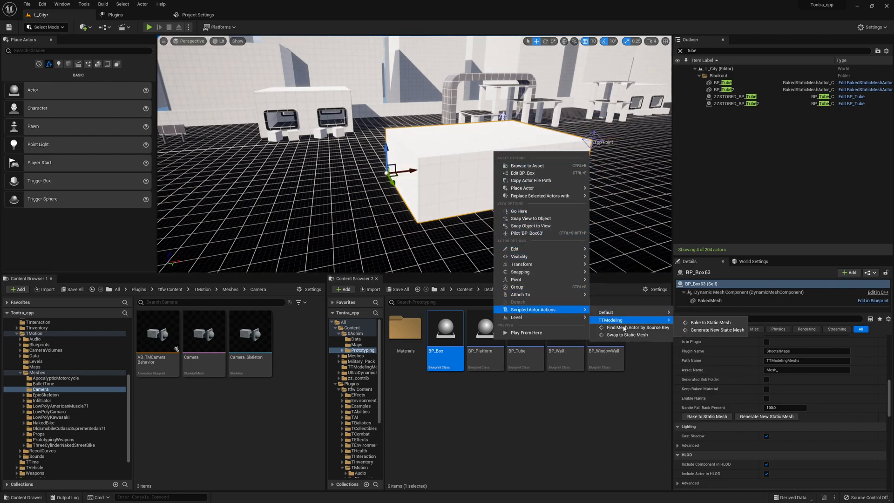
mouse_move(709, 322)
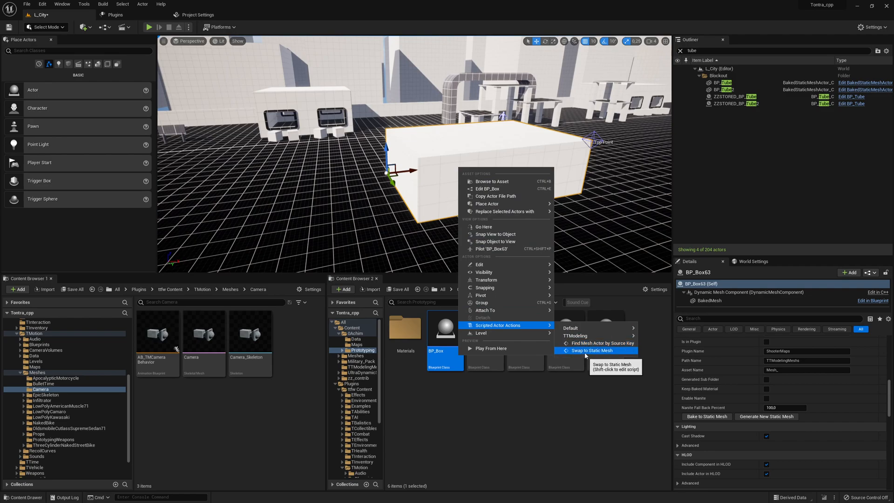
left_click(593, 350)
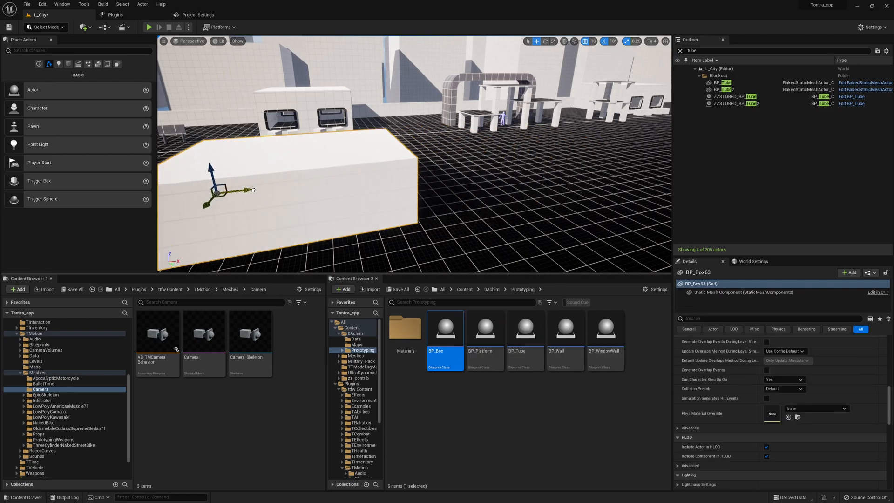